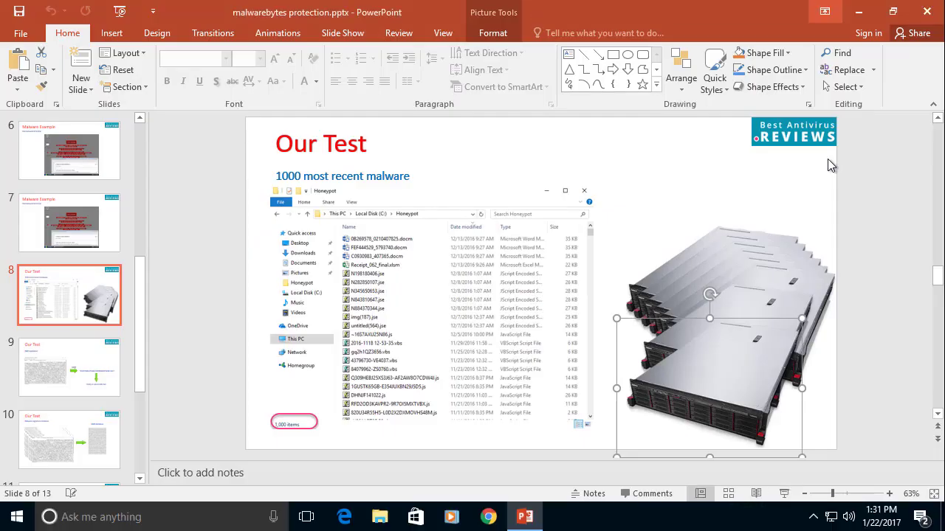
Switch from PowerPoint to Chrome and load the VirusTotal website
{"action": "left_click", "coordinate": [489, 516]}
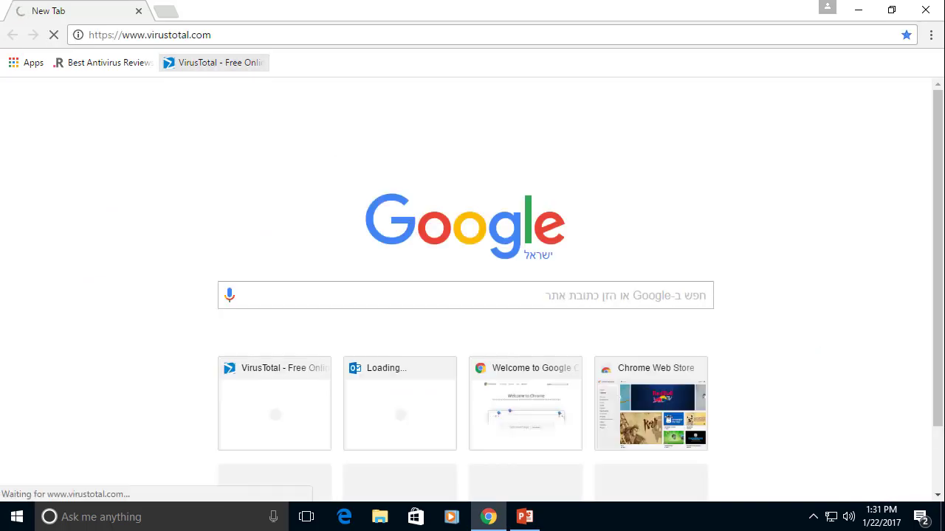
Upload ~16S7AXU25N86.js from Honeypot to VirusTotal and open its existing 34/54 report
{"action": "left_click", "coordinate": [600, 297]}
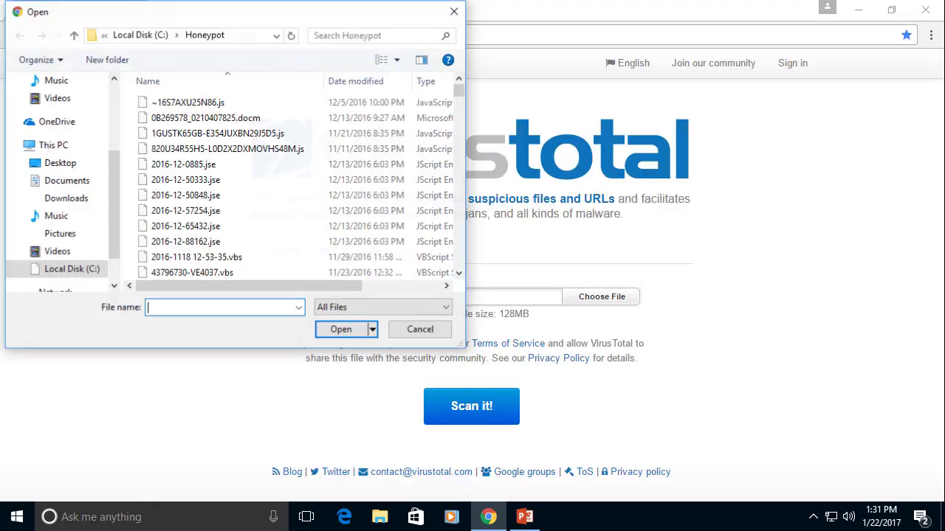
{"action": "left_click", "coordinate": [189, 101]}
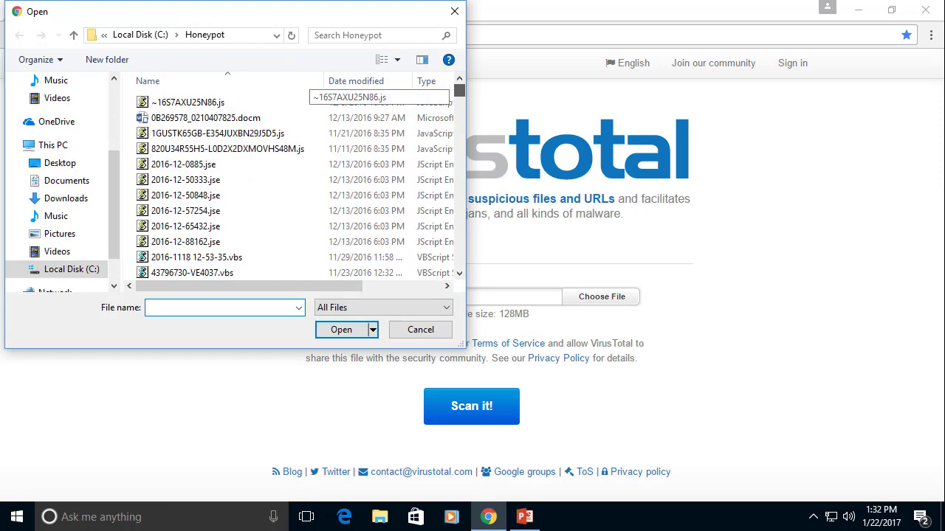
{"action": "left_click", "coordinate": [217, 132]}
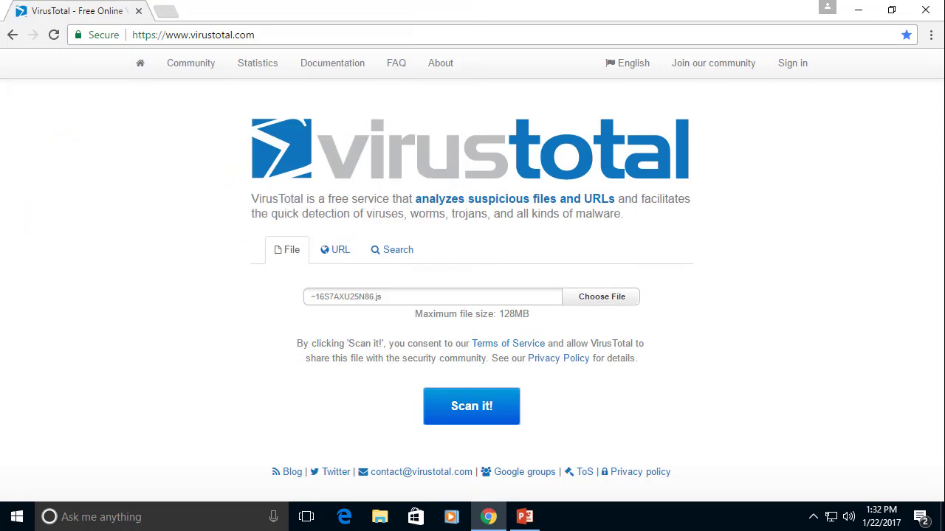
{"action": "left_click", "coordinate": [471, 406]}
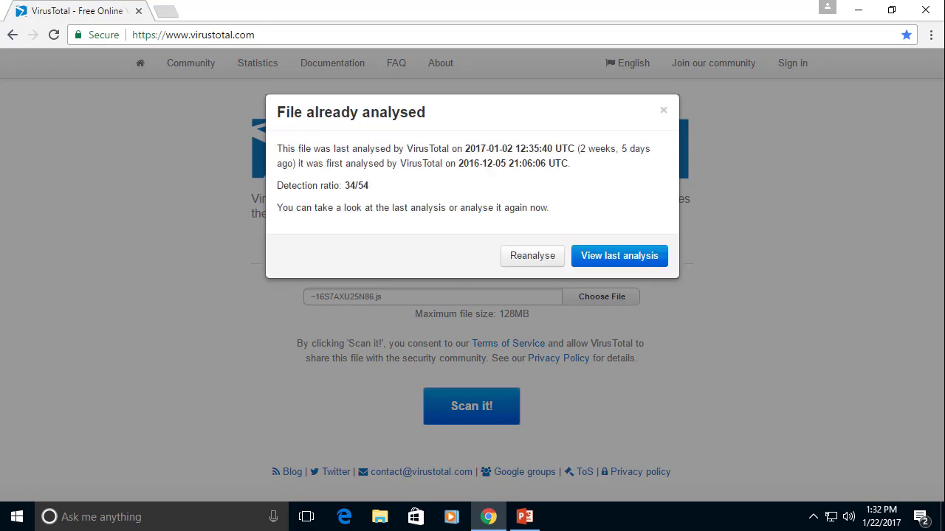
{"action": "left_click", "coordinate": [532, 255]}
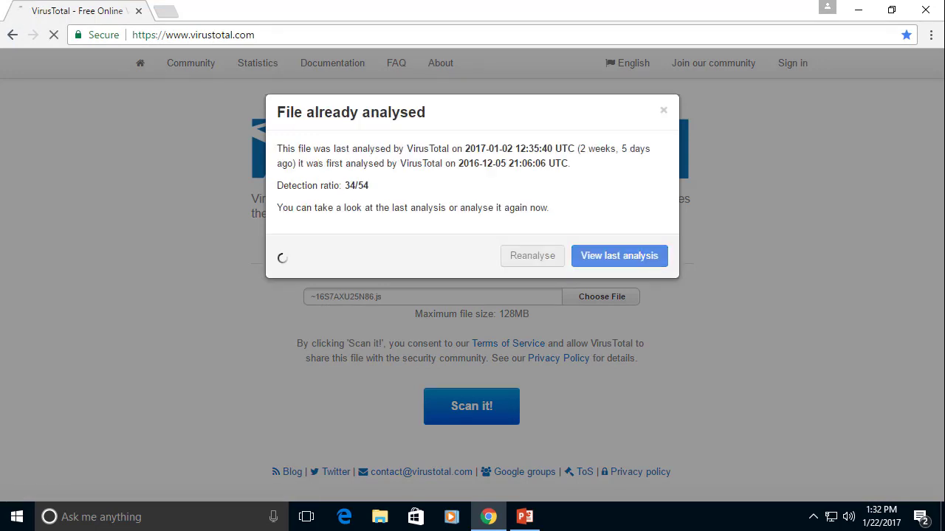
{"action": "left_click", "coordinate": [618, 255]}
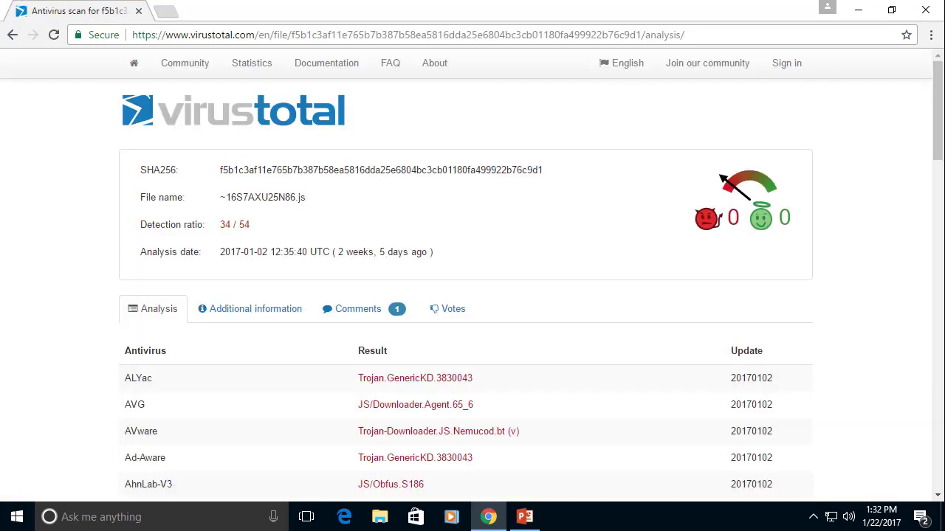
Scroll through the per-engine detection results for the sample
{"action": "scroll", "scroll_direction": "down", "scroll_amount": 3}
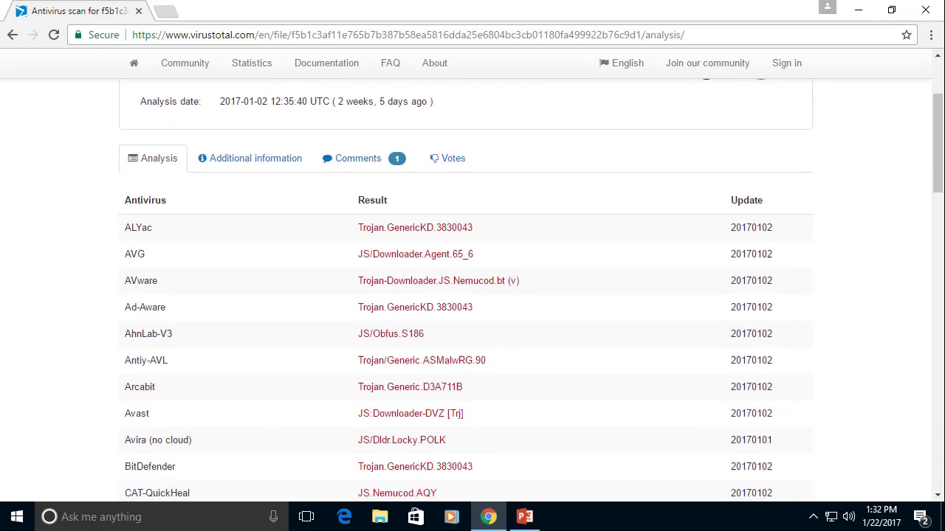
{"action": "scroll", "scroll_direction": "down", "scroll_amount": 3}
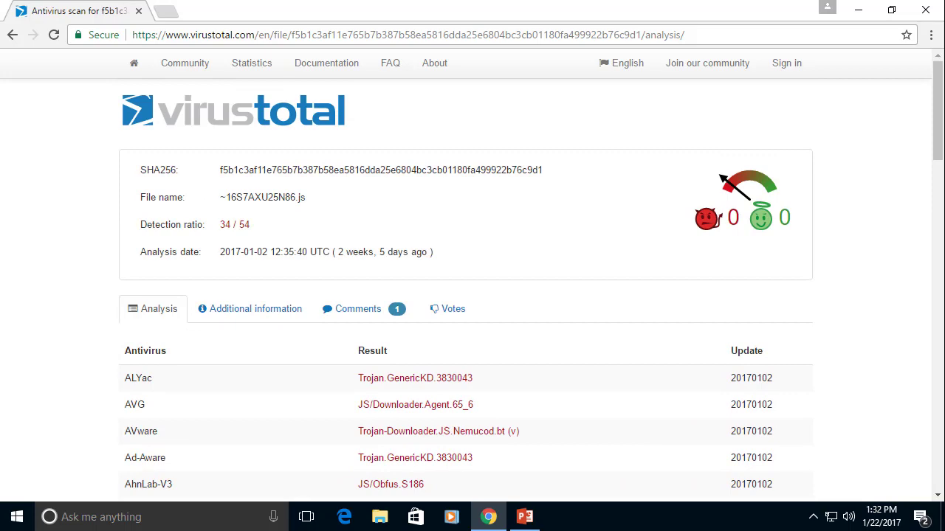
{"action": "scroll", "scroll_direction": "down", "scroll_amount": 3}
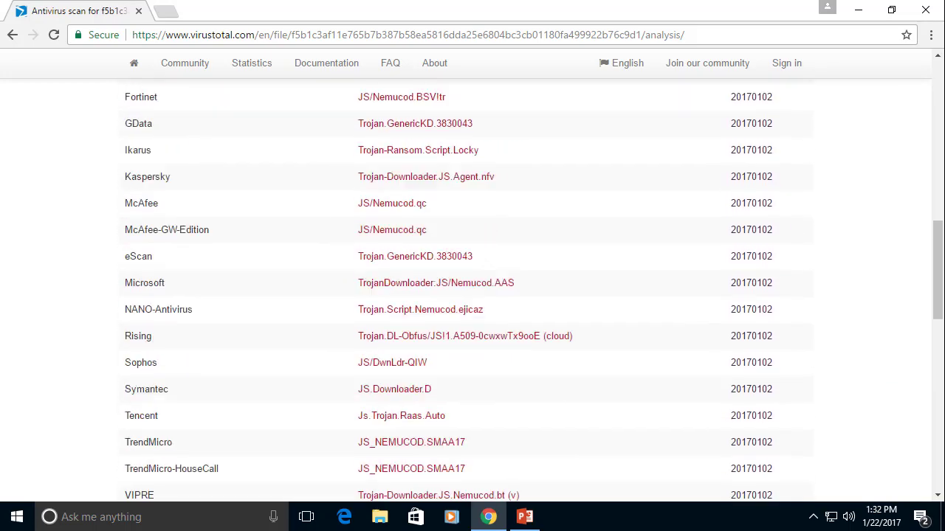
{"action": "scroll", "scroll_direction": "down", "scroll_amount": 3}
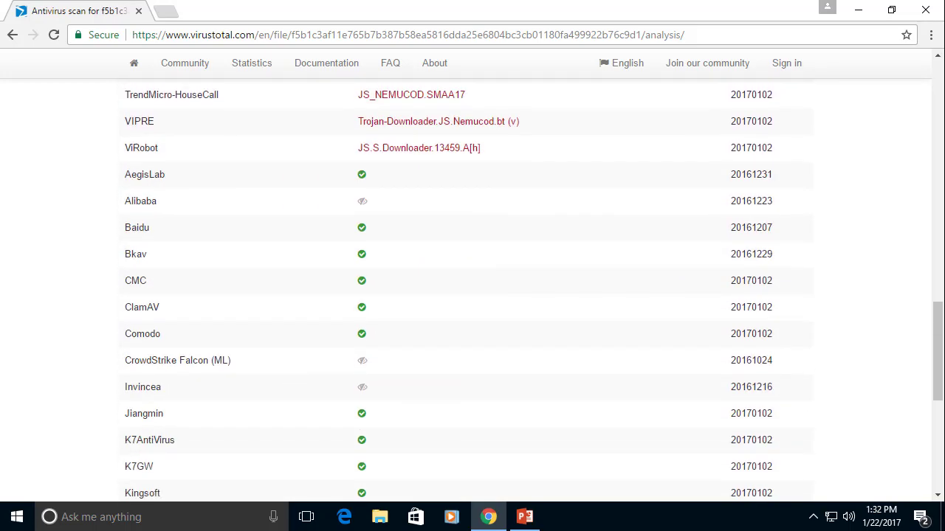
{"action": "scroll", "scroll_direction": "down", "scroll_amount": 3}
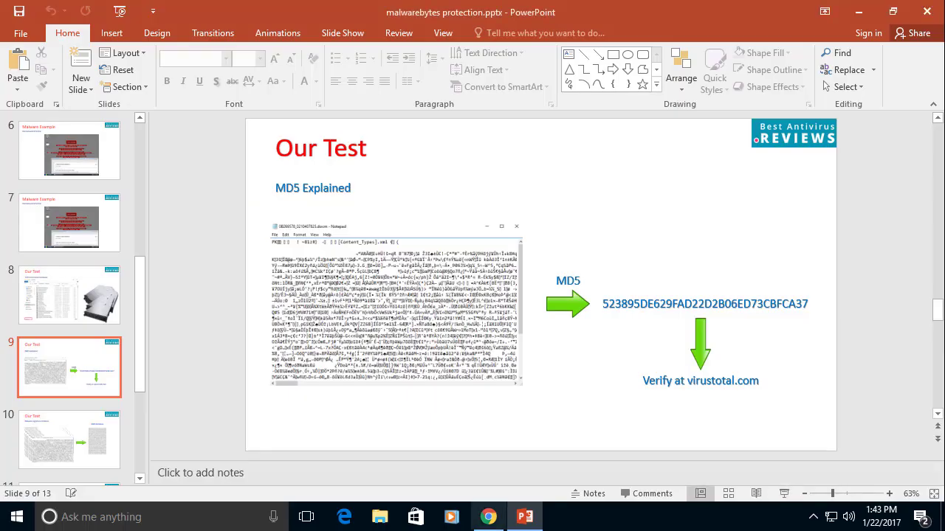
Switch to Chrome's OnlineMD5 tab showing the sample's computed checksum
{"action": "left_click", "coordinate": [489, 516]}
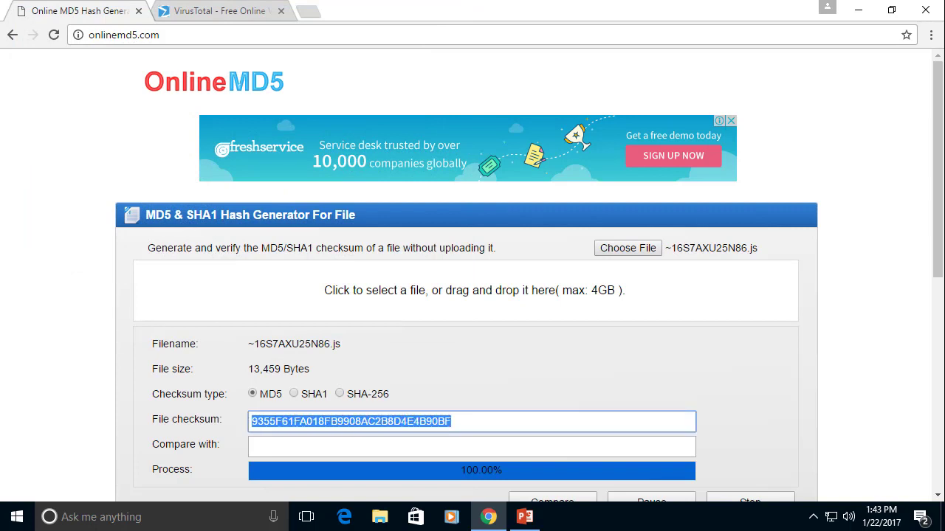
Search VirusTotal for MD5 935F61FA018FB9908AC2B8D4E4B90BF to bring up the 34/54 report
{"action": "right_click", "coordinate": [350, 420]}
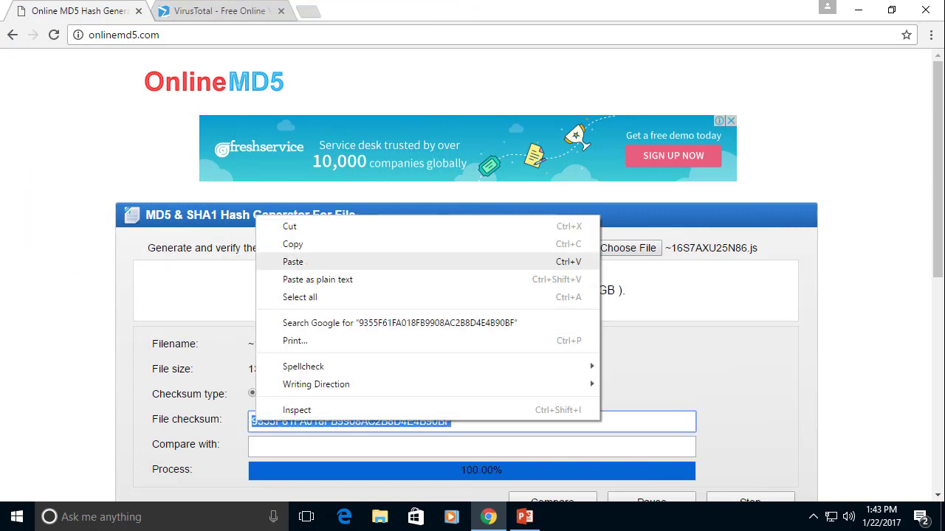
{"action": "left_click", "coordinate": [214, 10]}
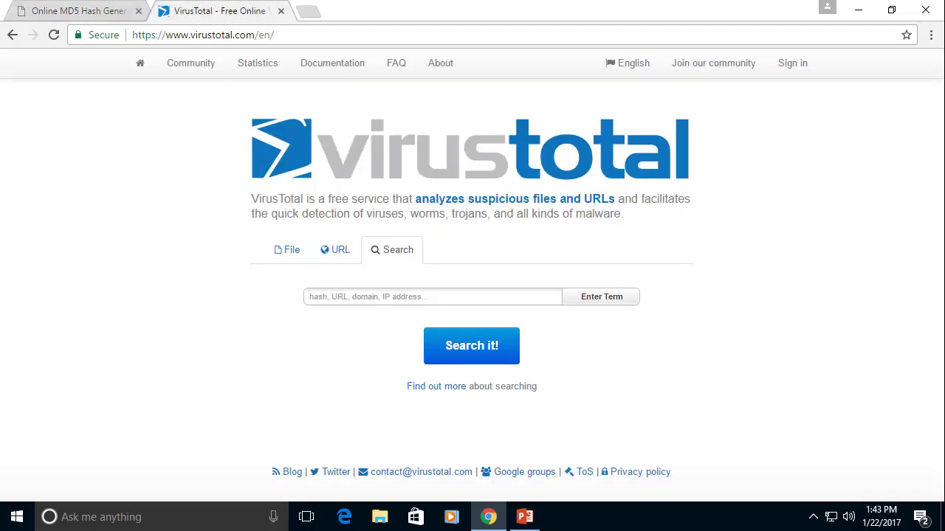
{"action": "type", "text": "935F61FA018FB9908AC2B8D4E4B90BF"}
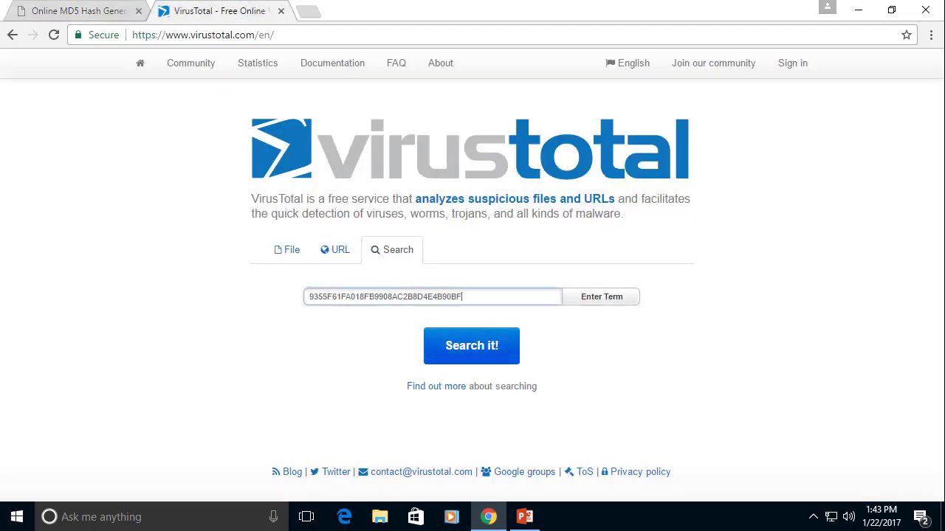
{"action": "left_click", "coordinate": [471, 345]}
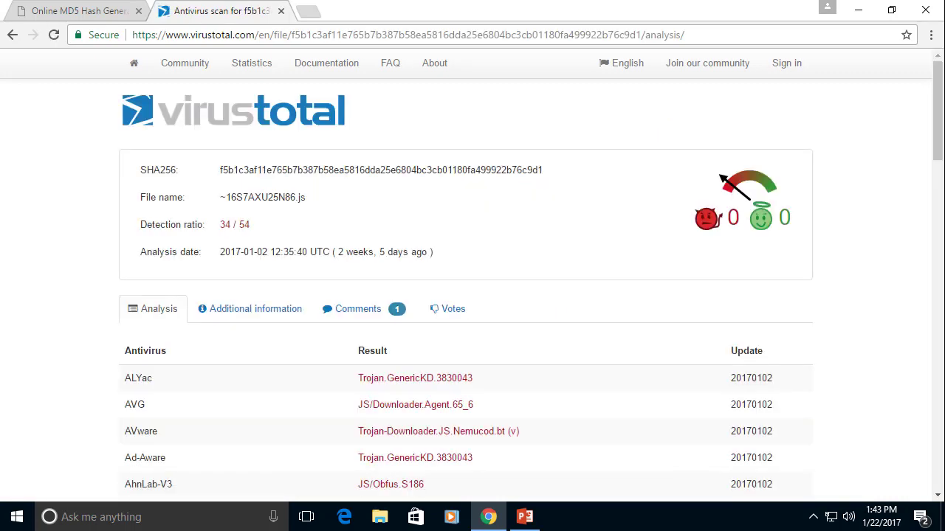
Scroll through the VirusTotal analysis results for the hash
{"action": "scroll", "scroll_direction": "down", "scroll_amount": 3}
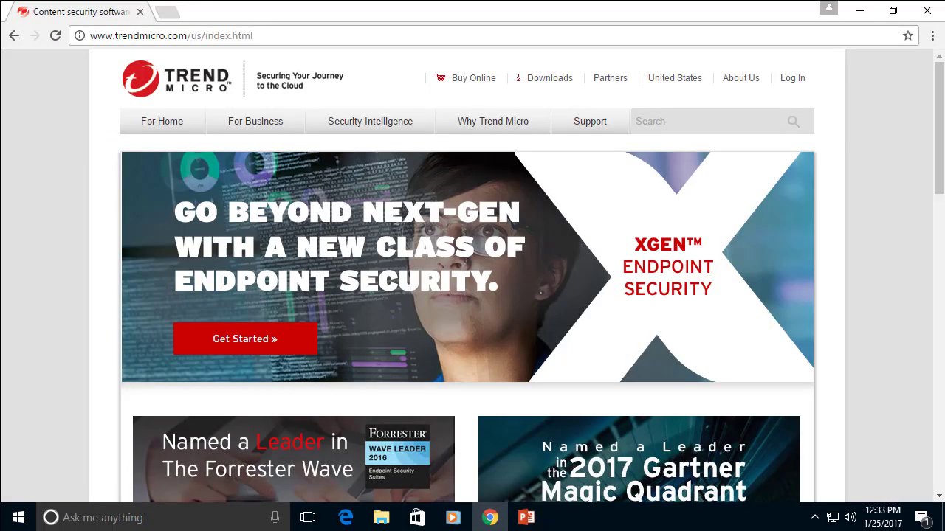
Open the home PC security comparison and start the Maximum Security 30-day free trial download
{"action": "left_click", "coordinate": [161, 121]}
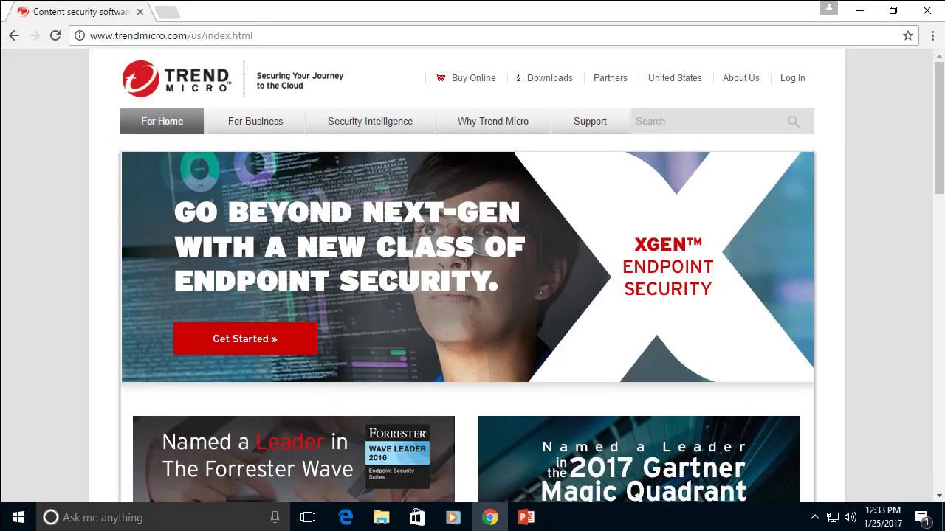
{"action": "left_click", "coordinate": [162, 121]}
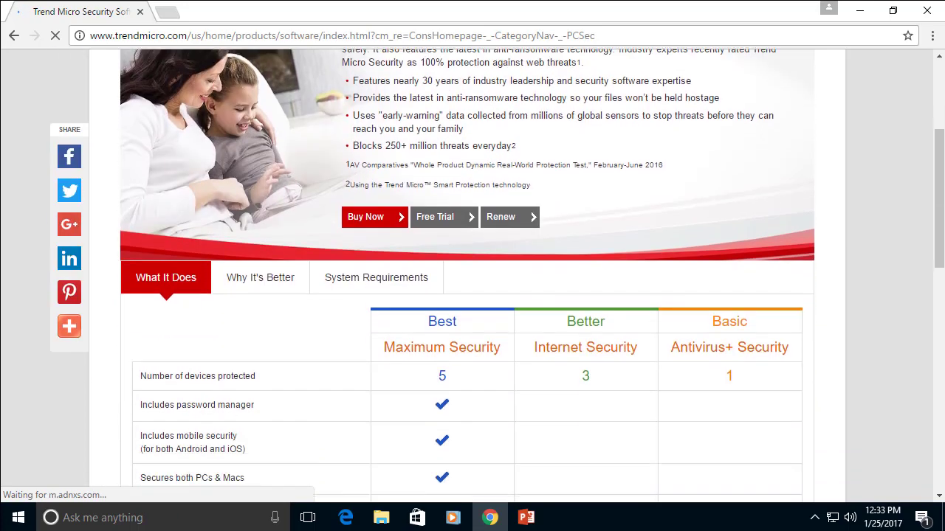
{"action": "scroll", "scroll_direction": "down", "scroll_amount": 3}
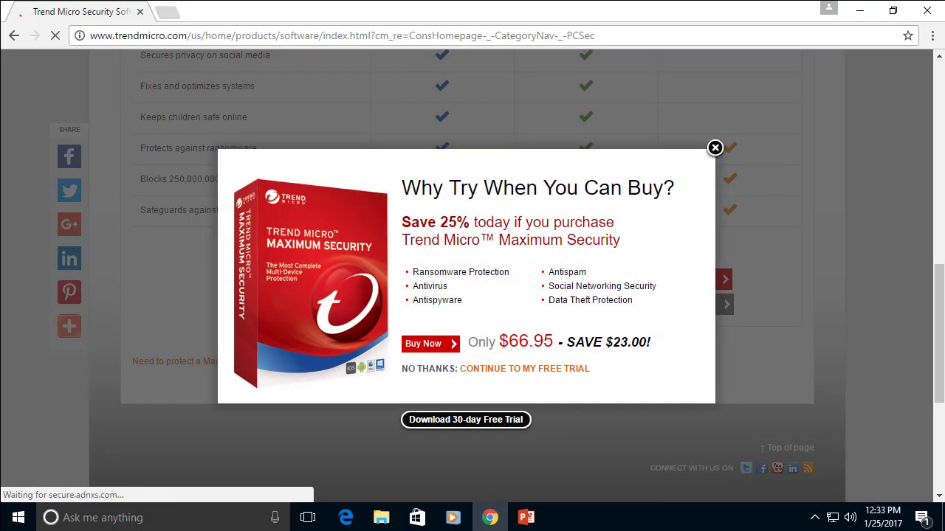
{"action": "left_click", "coordinate": [524, 368]}
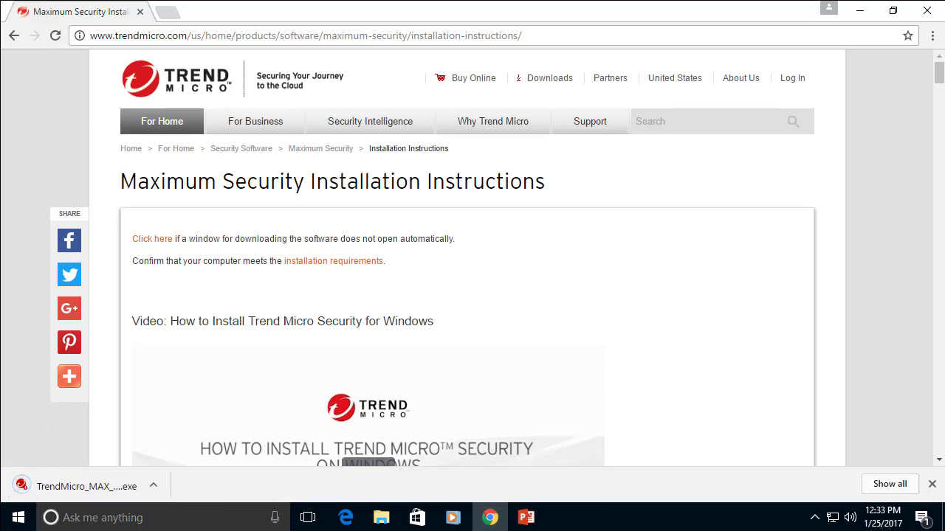
Show the TrendMicro_MAX download in Downloads and double-click it to launch
{"action": "left_click", "coordinate": [154, 487]}
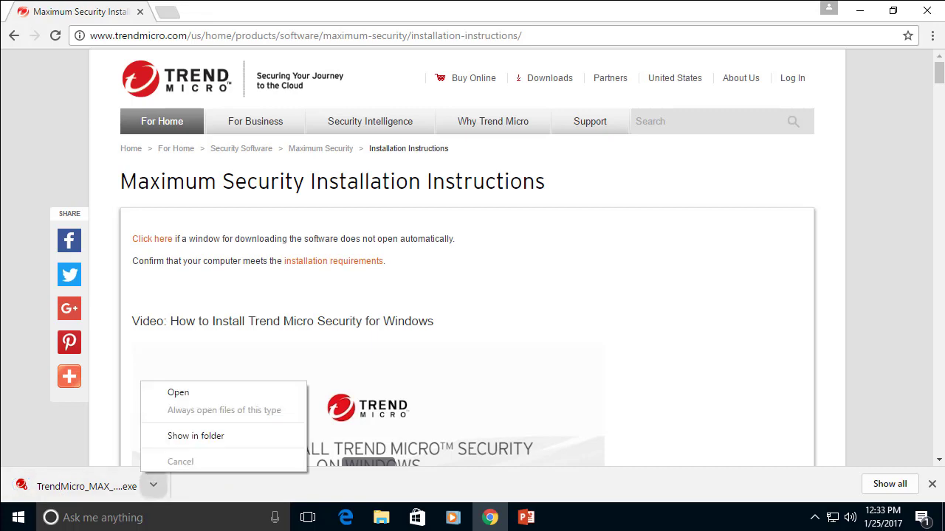
{"action": "left_click", "coordinate": [196, 436]}
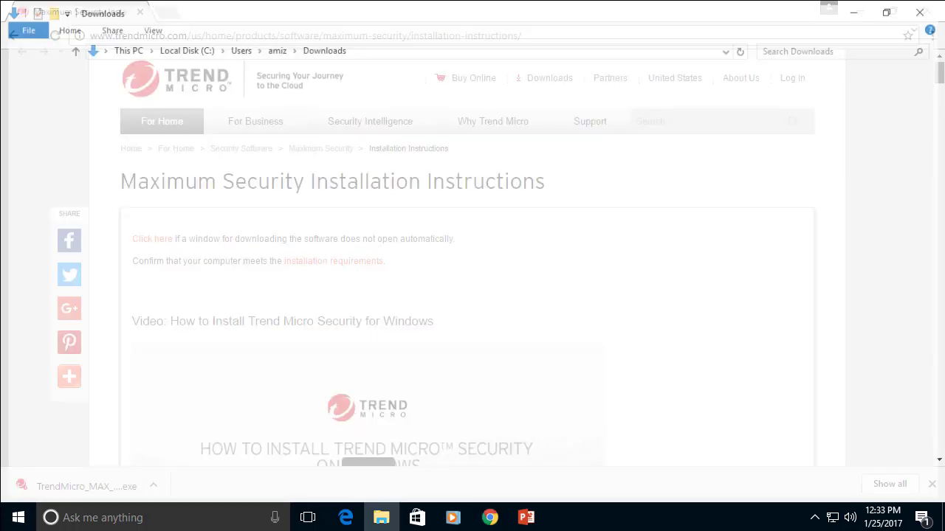
{"action": "left_click", "coordinate": [380, 518]}
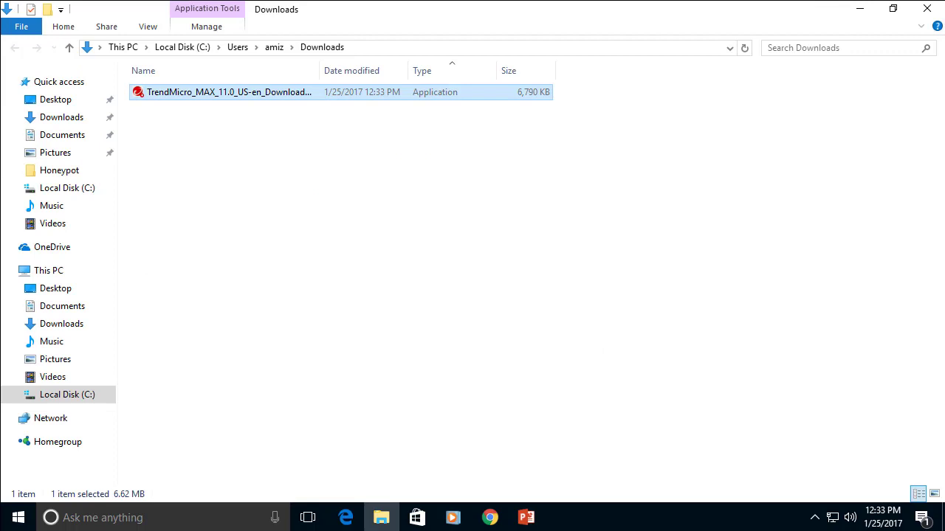
{"action": "double_click", "coordinate": [229, 92]}
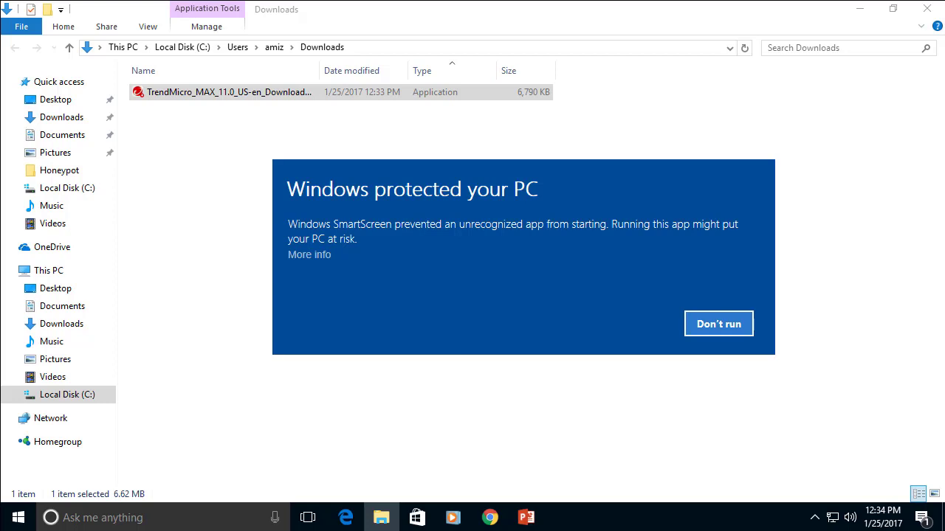
Bypass SmartScreen with Run anyway, approve UAC, and complete the Maximum Security install
{"action": "left_click", "coordinate": [308, 255]}
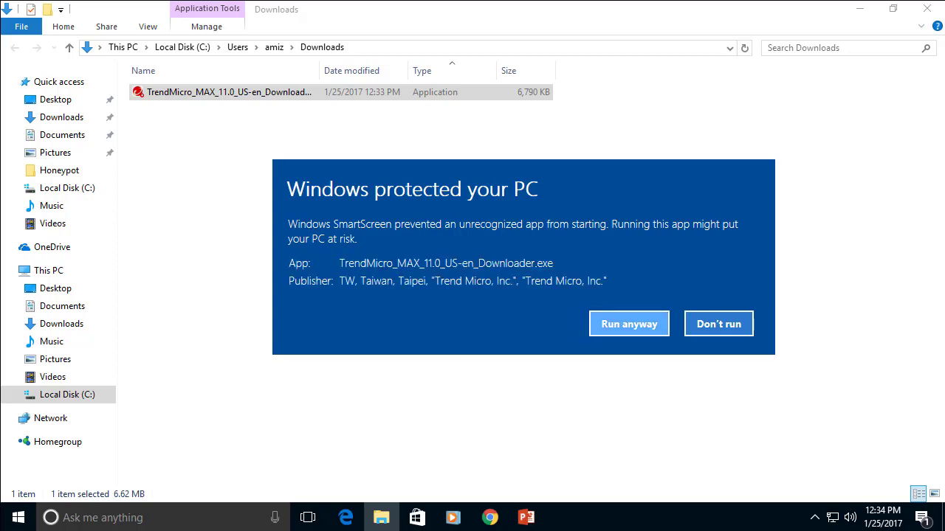
{"action": "left_click", "coordinate": [628, 324]}
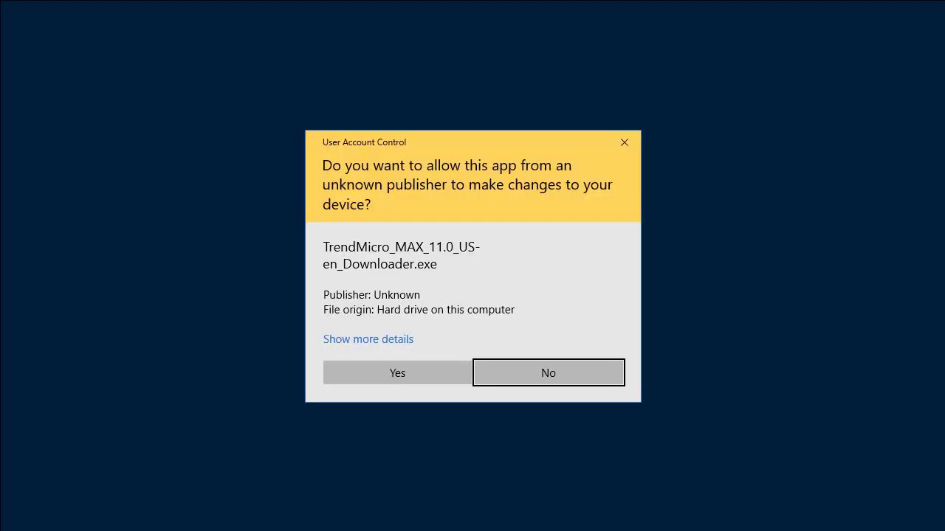
{"action": "left_click", "coordinate": [397, 373]}
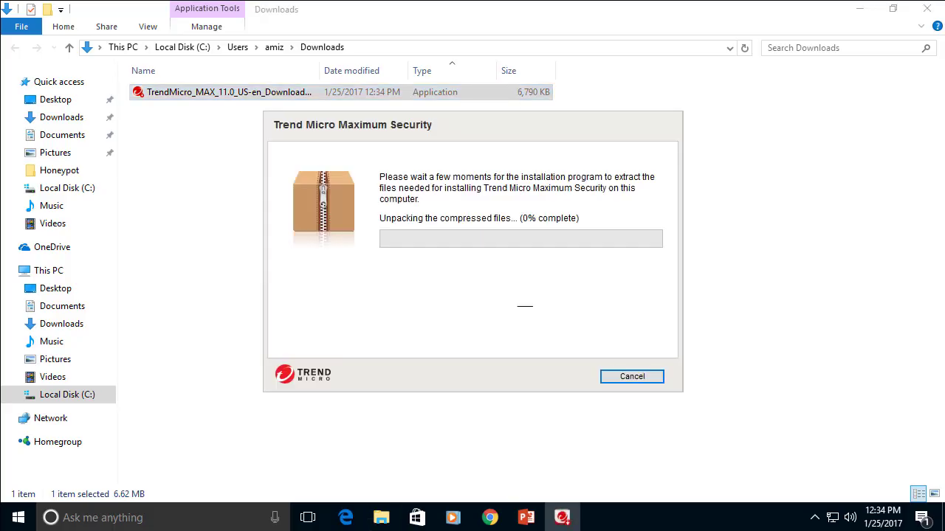
{"action": "left_click", "coordinate": [631, 376]}
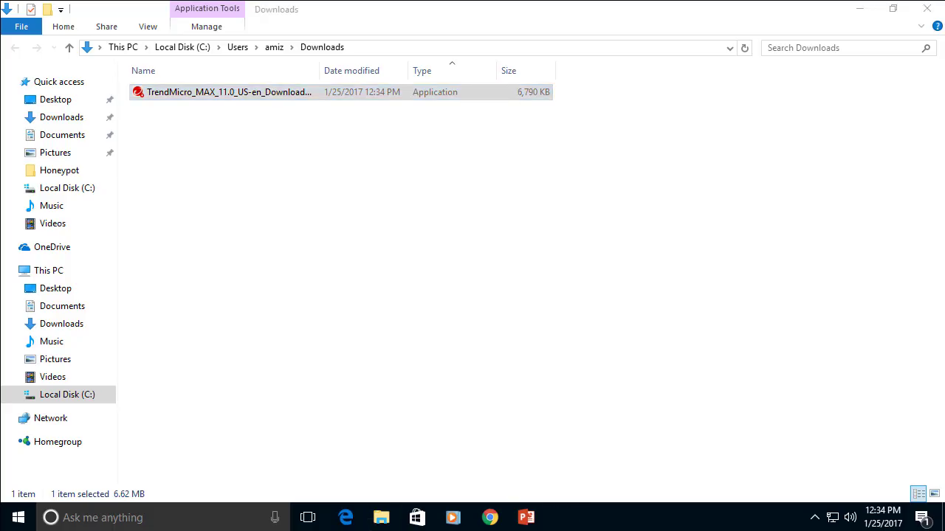
{"action": "double_click", "coordinate": [225, 92]}
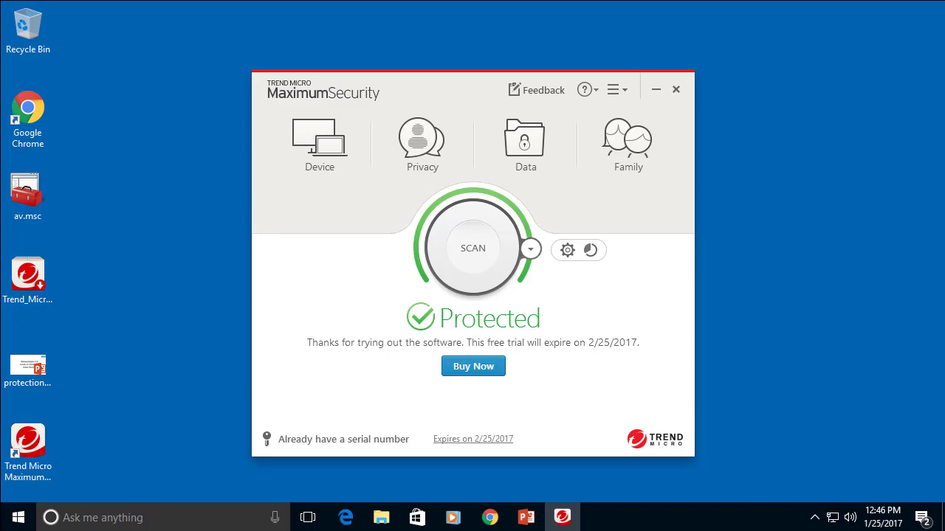
{"action": "mouse_move", "coordinate": [613, 89]}
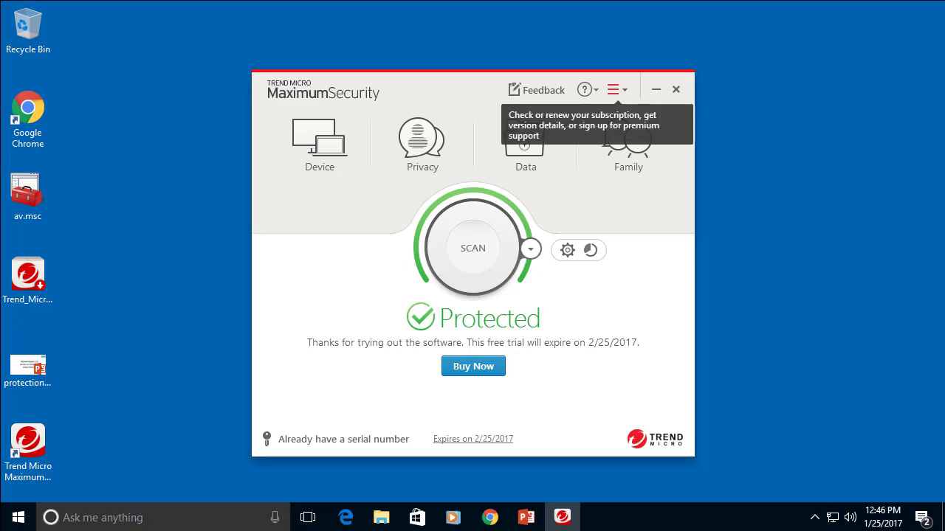
{"action": "left_click", "coordinate": [613, 89]}
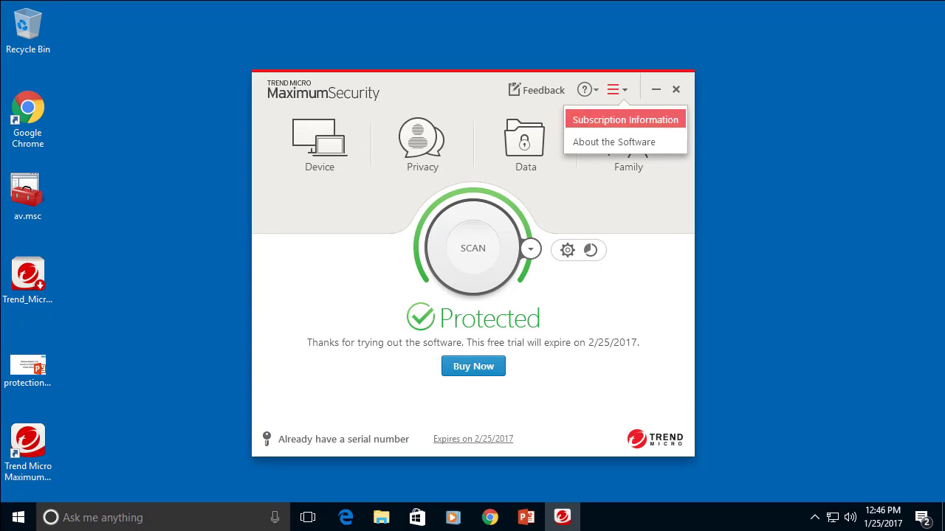
{"action": "left_click", "coordinate": [613, 141]}
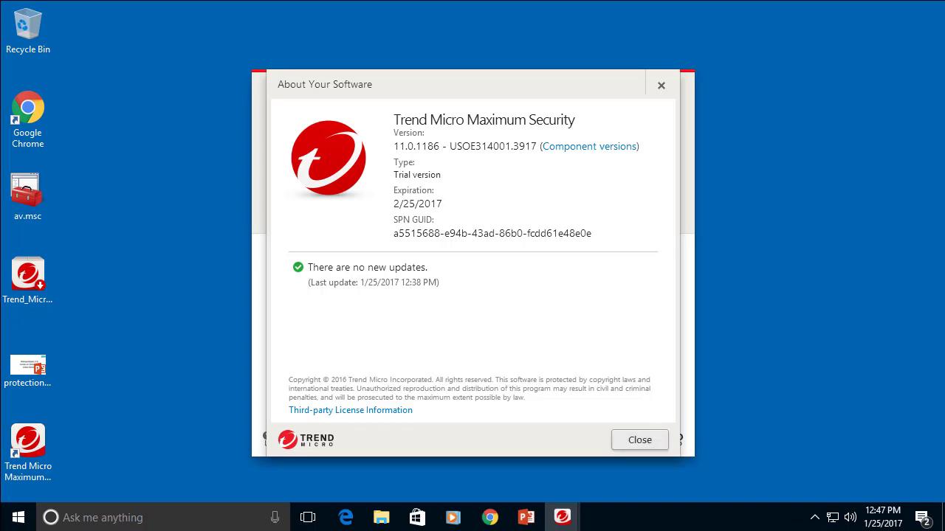
{"action": "left_click", "coordinate": [639, 439]}
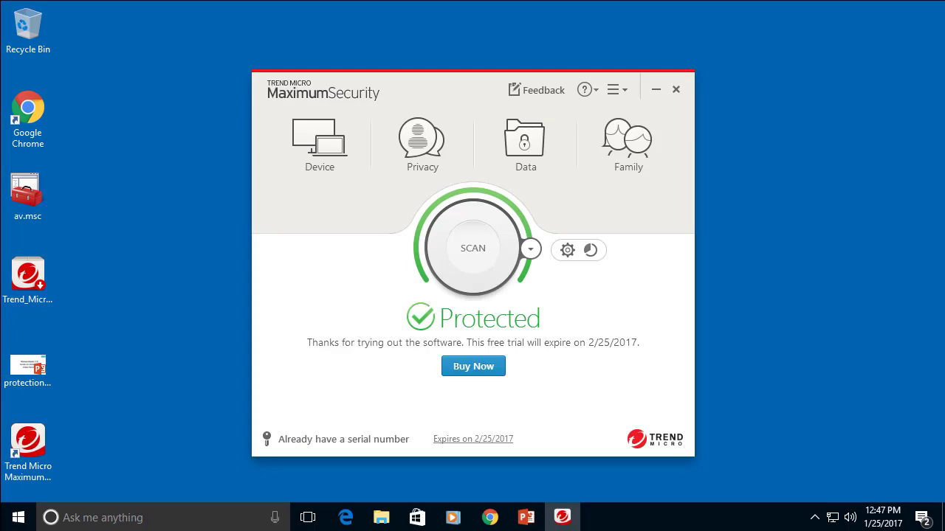
{"action": "mouse_move", "coordinate": [567, 250]}
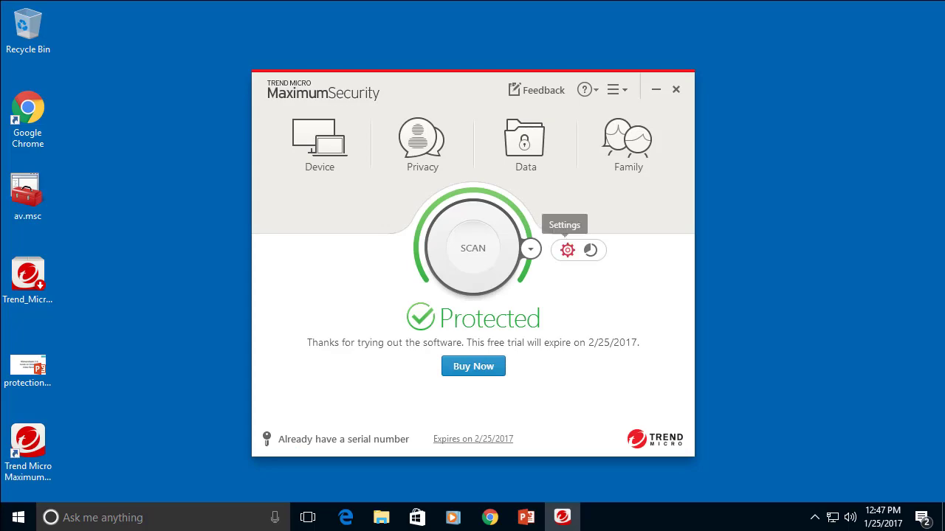
{"action": "left_click", "coordinate": [566, 250]}
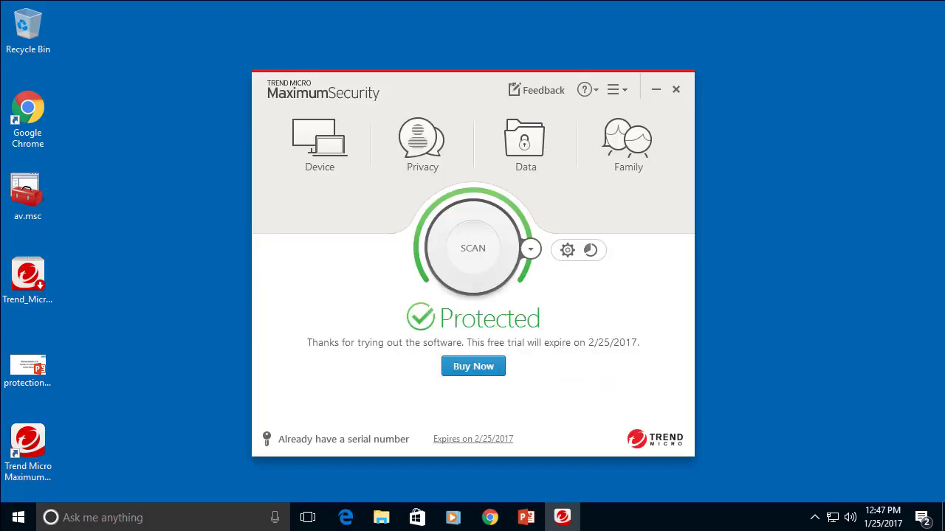
Open a new File Explorer window on Local Disk (C:)
{"action": "right_click", "coordinate": [18, 517]}
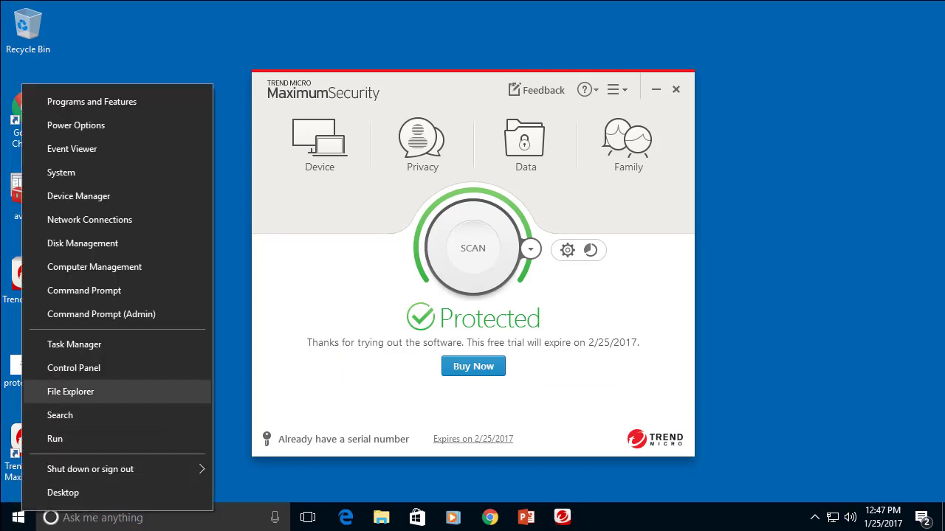
{"action": "left_click", "coordinate": [71, 392]}
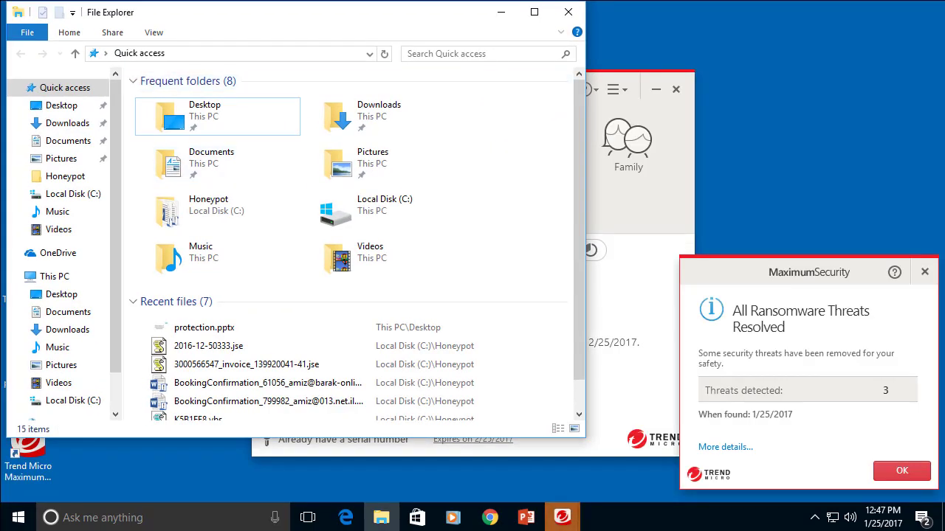
{"action": "left_click", "coordinate": [208, 345]}
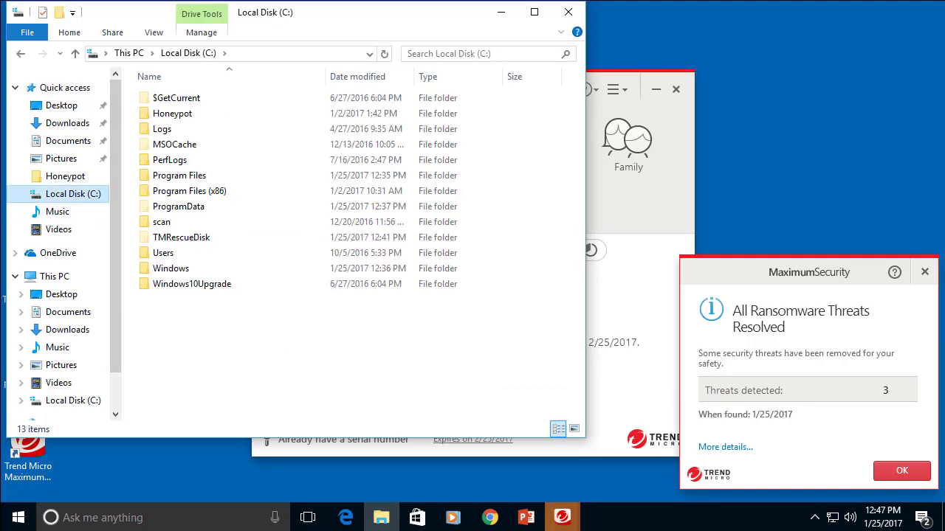
Select the Honeypot folder and run Trend Micro's Scan for Security Threats on it
{"action": "left_click", "coordinate": [178, 175]}
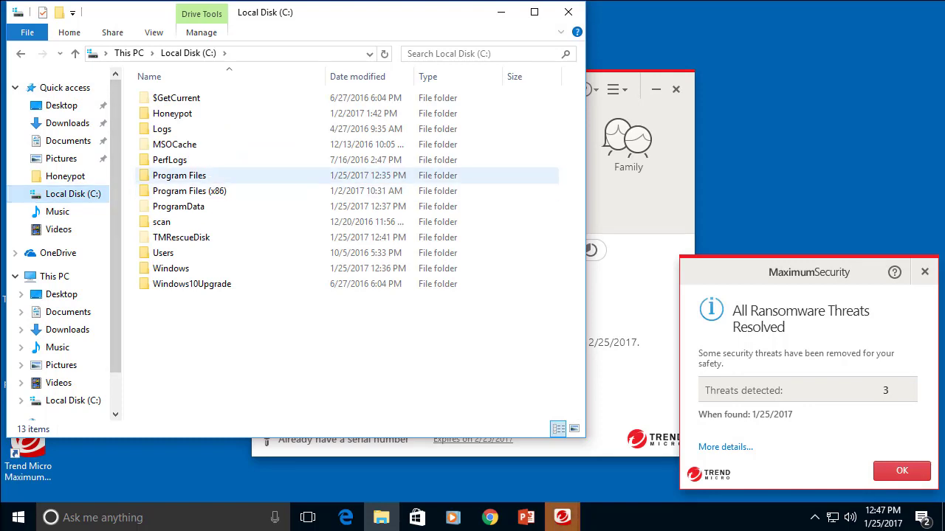
{"action": "left_click", "coordinate": [169, 159]}
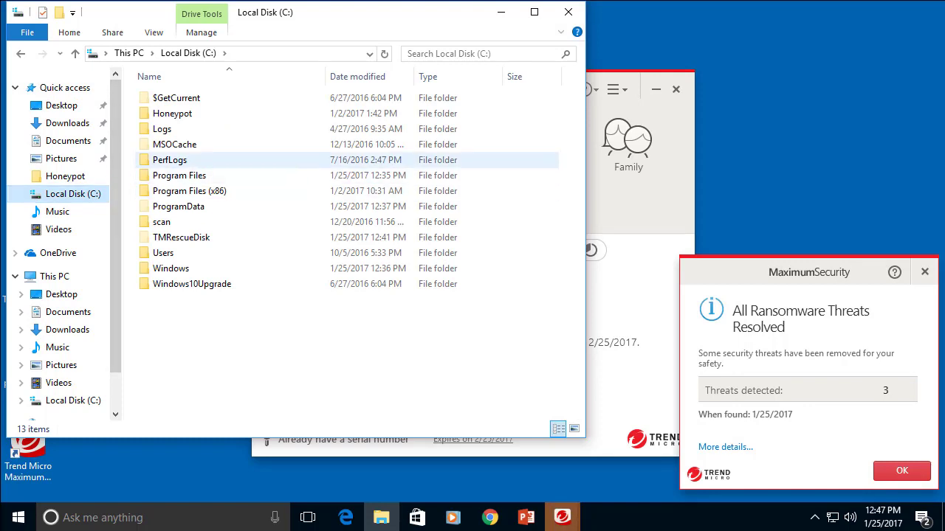
{"action": "left_click", "coordinate": [178, 174]}
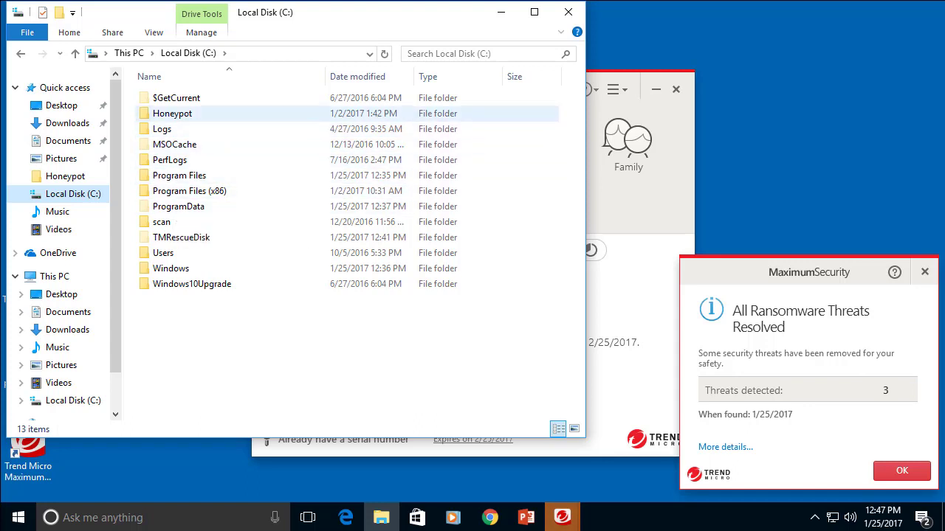
{"action": "right_click", "coordinate": [172, 113]}
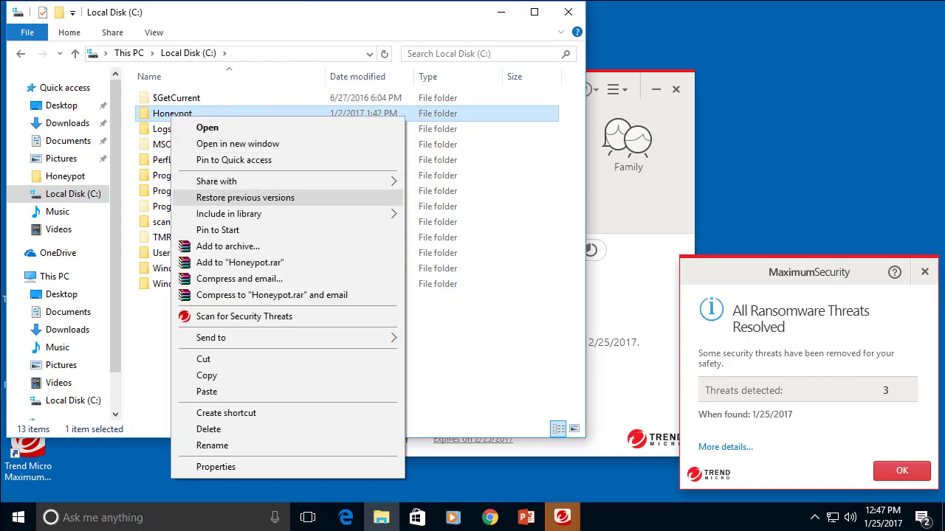
{"action": "mouse_move", "coordinate": [245, 315]}
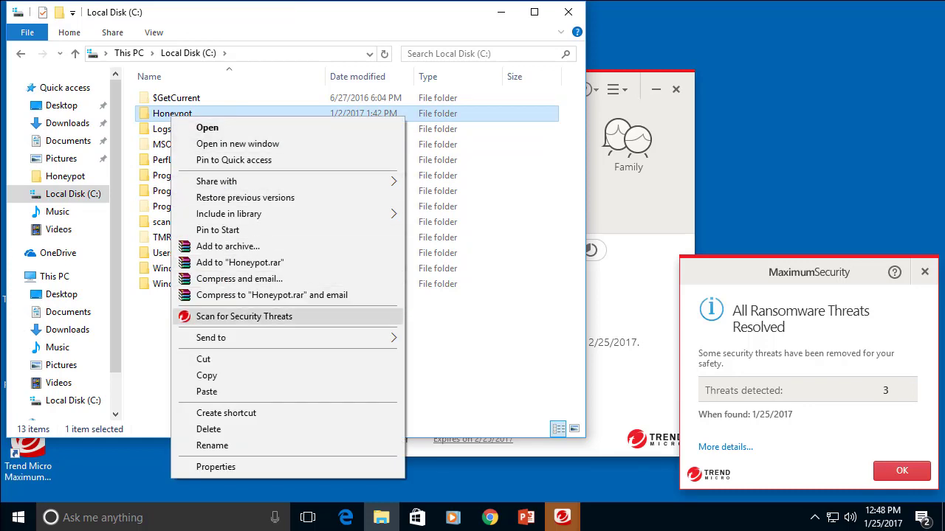
{"action": "left_click", "coordinate": [244, 316]}
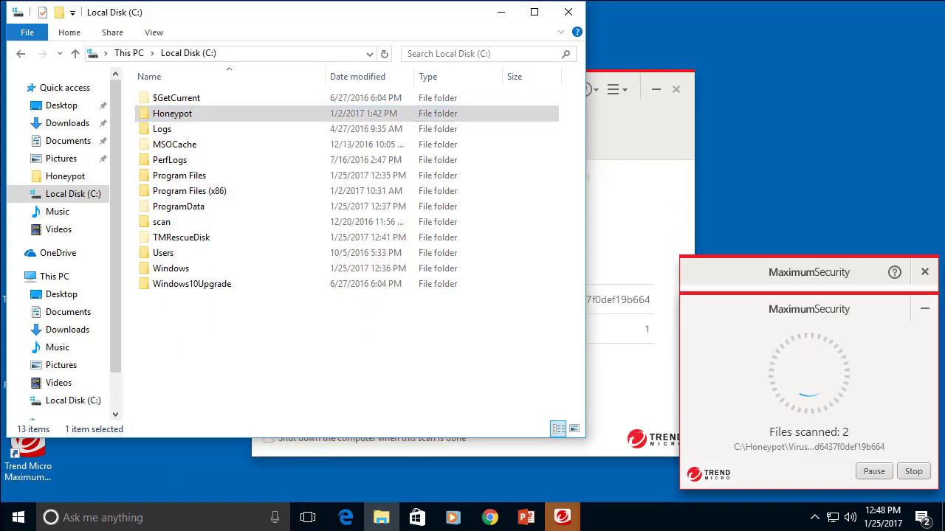
Leave the C:\Honeypot scan running and return to Chrome's Maximum Security installation instructions page
{"action": "double_click", "coordinate": [172, 113]}
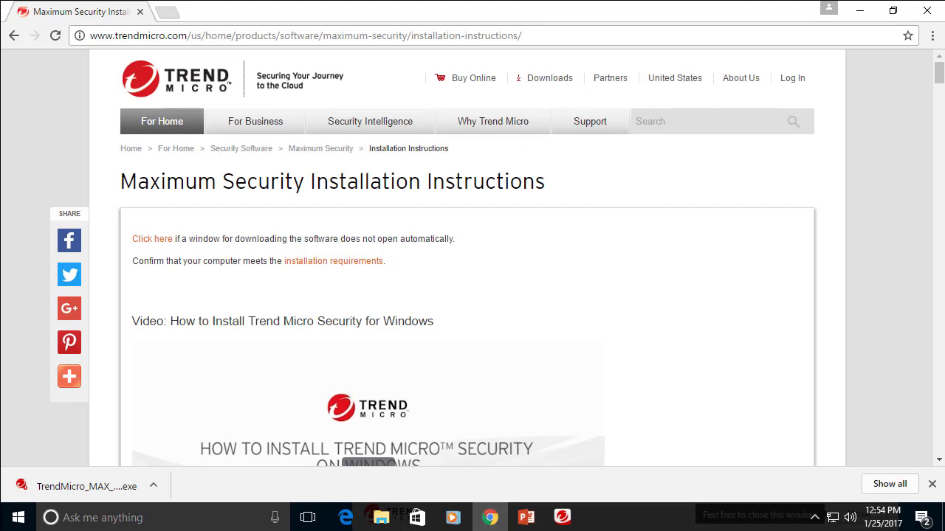
Upload the leftover VirusShare sample from C:\Honeypot to VirusTotal for scanning
{"action": "left_click", "coordinate": [162, 12]}
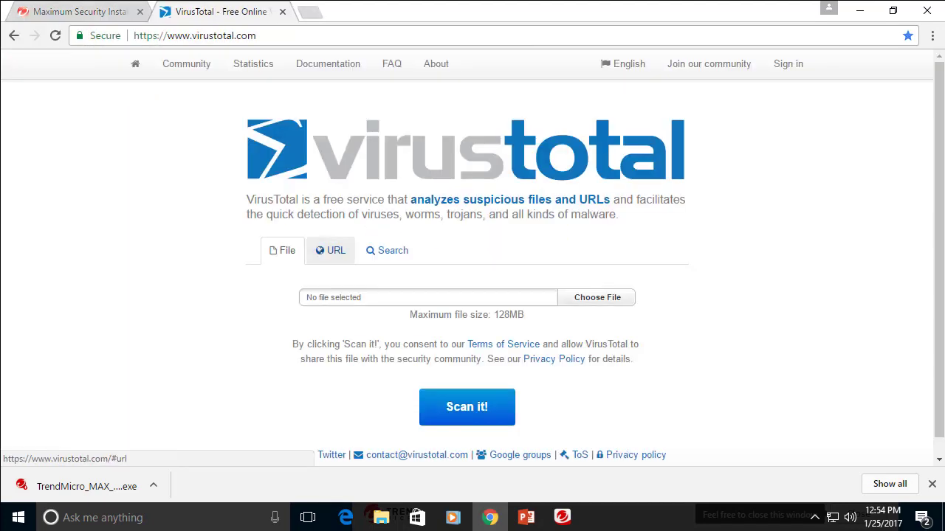
{"action": "left_click", "coordinate": [595, 297]}
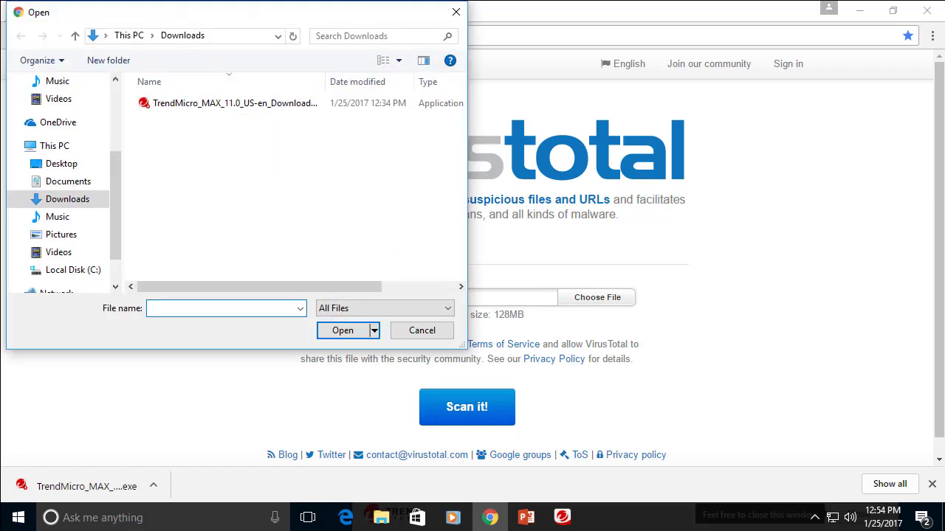
{"action": "left_click", "coordinate": [72, 269]}
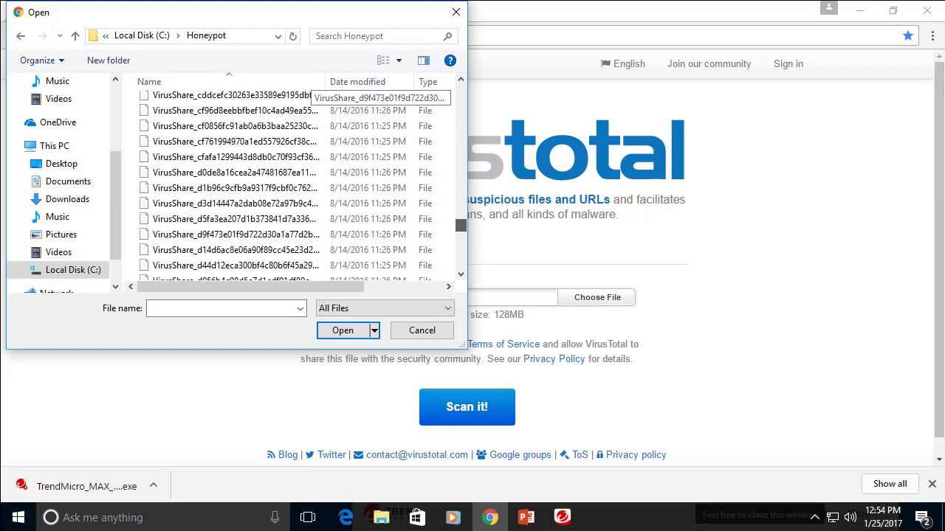
{"action": "left_click", "coordinate": [341, 330]}
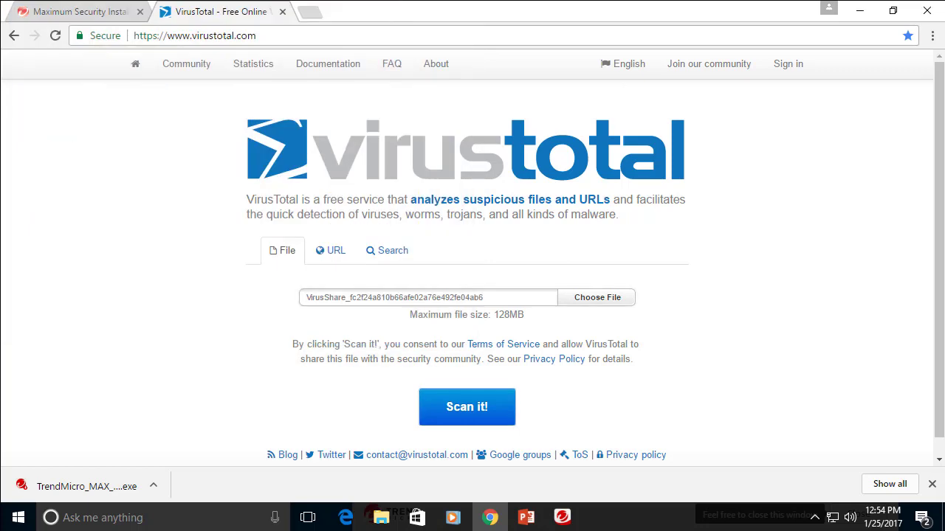
{"action": "left_click", "coordinate": [466, 407]}
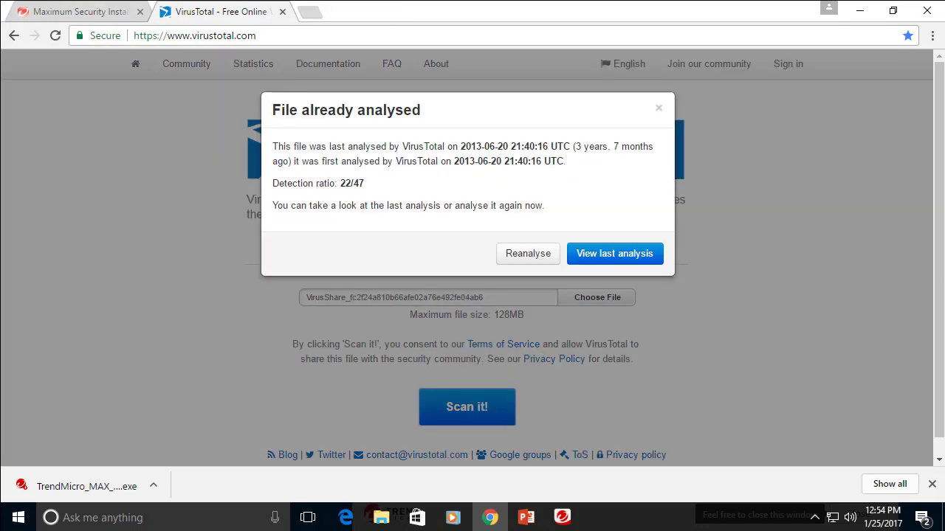
Open the sample's last analysis and scroll through its 22/47 detection results
{"action": "left_click", "coordinate": [614, 254]}
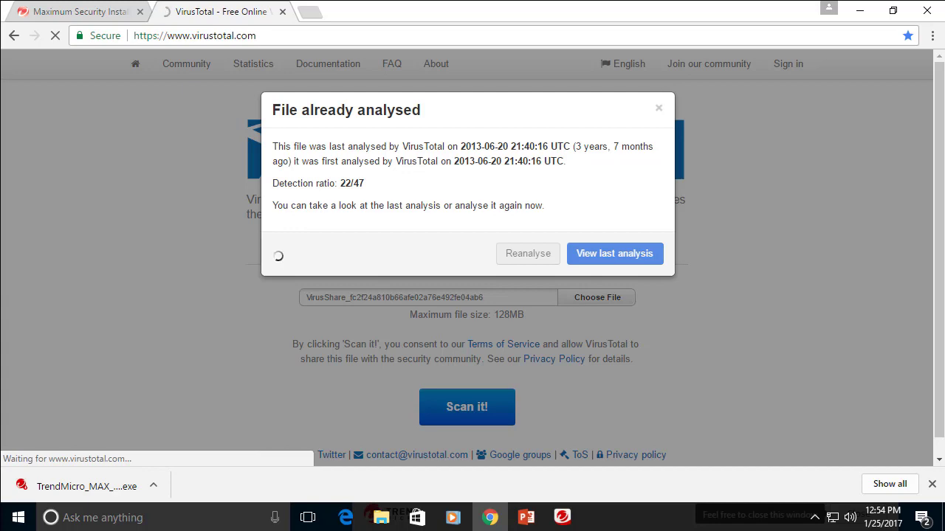
{"action": "left_click", "coordinate": [614, 253]}
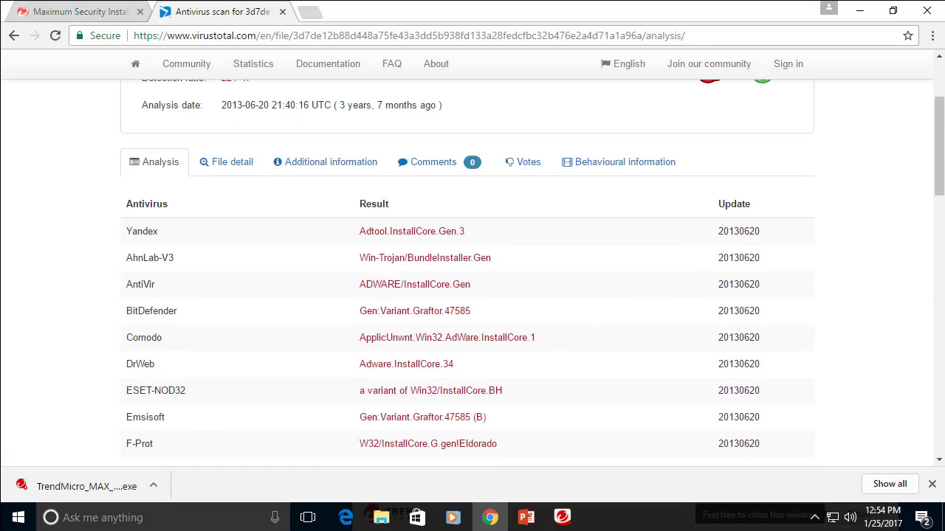
{"action": "scroll", "scroll_direction": "down", "scroll_amount": 3}
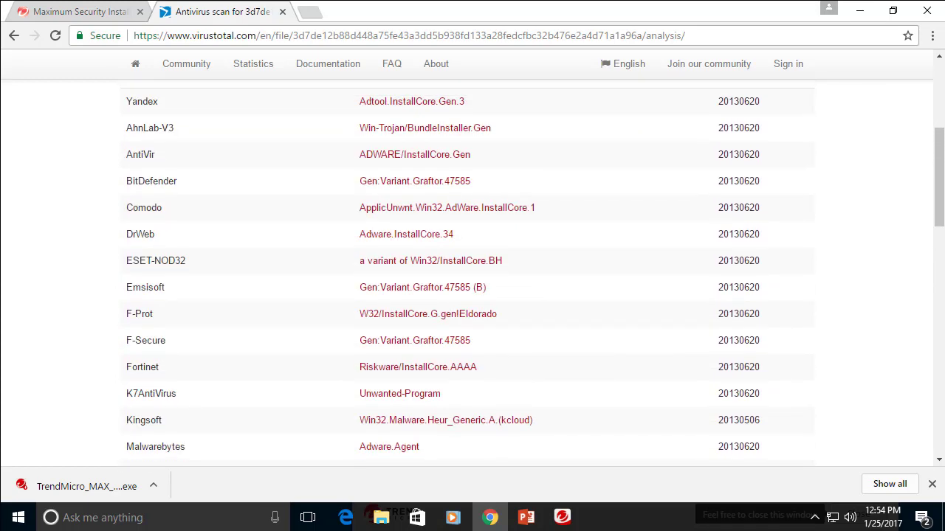
{"action": "scroll", "scroll_direction": "down", "scroll_amount": 3}
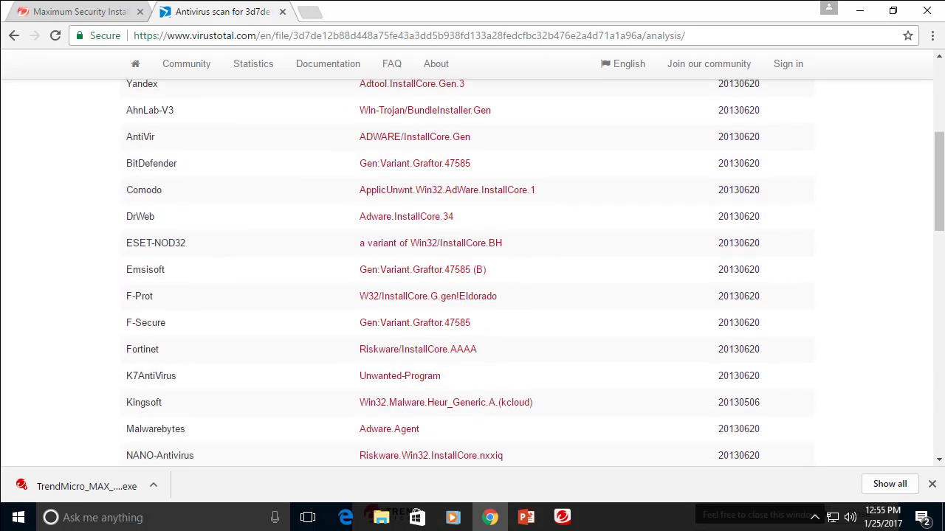
{"action": "scroll", "scroll_direction": "down", "scroll_amount": 3}
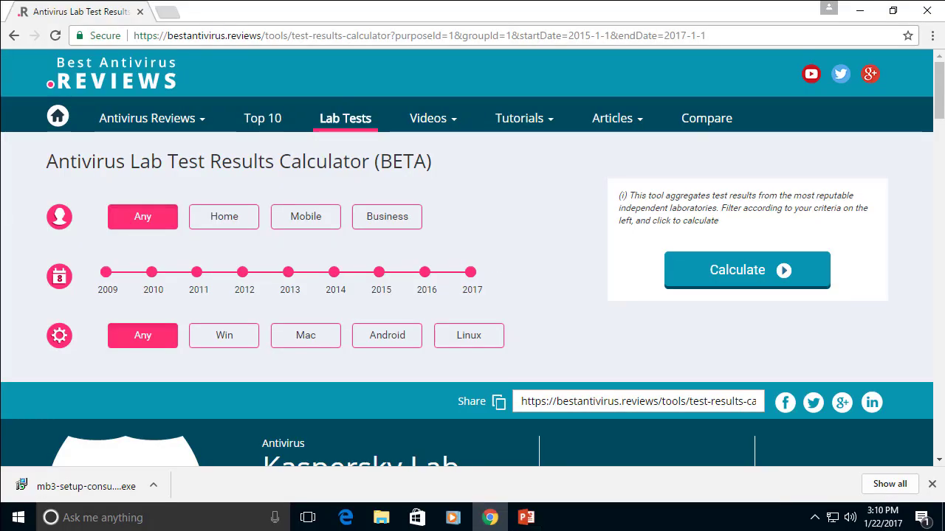
Calculate Home, 2015–2017, Windows lab results and inspect the December 2016 False Alerts point
{"action": "left_click", "coordinate": [223, 216]}
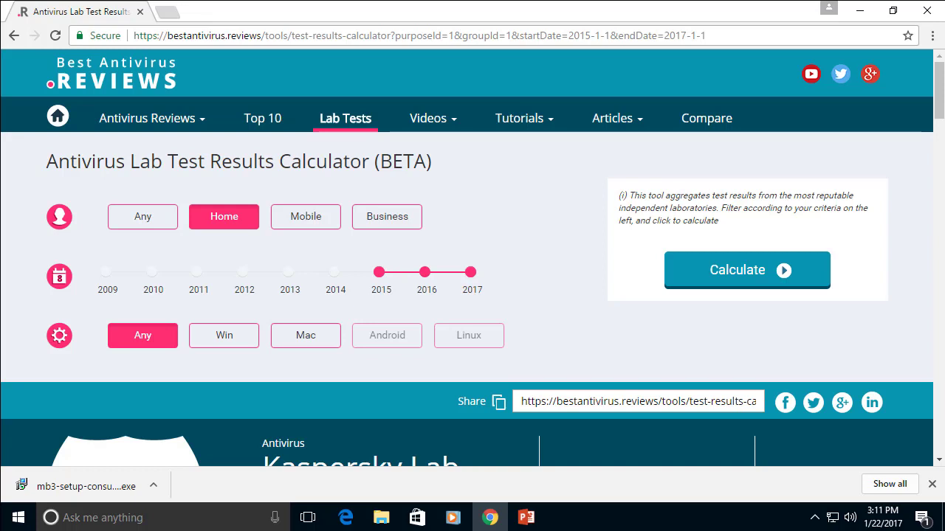
{"action": "left_click", "coordinate": [223, 335]}
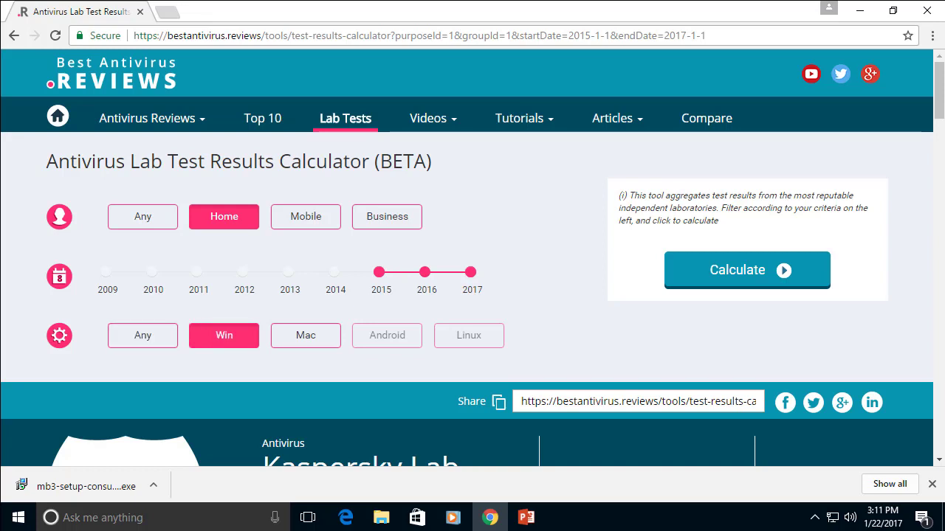
{"action": "left_click", "coordinate": [746, 269]}
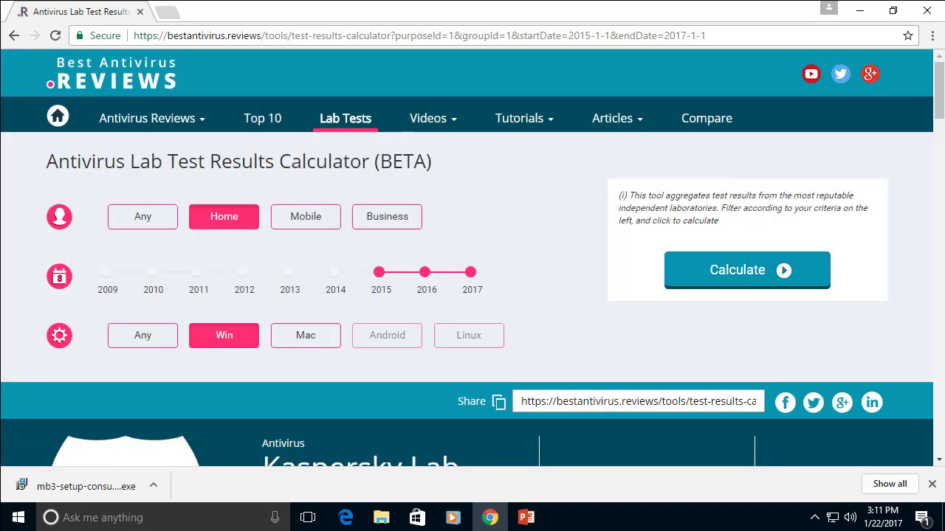
{"action": "scroll", "scroll_direction": "down", "scroll_amount": 3}
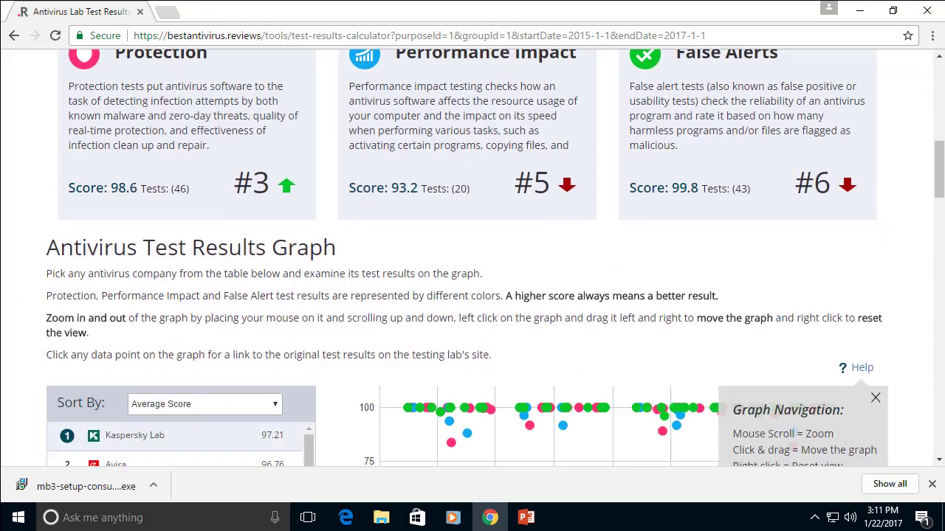
{"action": "scroll", "scroll_direction": "down", "scroll_amount": 3}
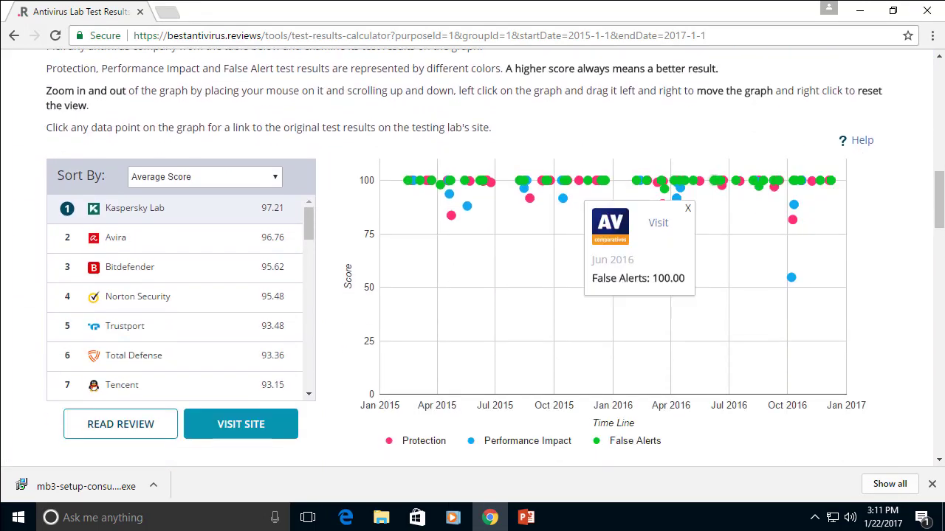
{"action": "left_click", "coordinate": [687, 208]}
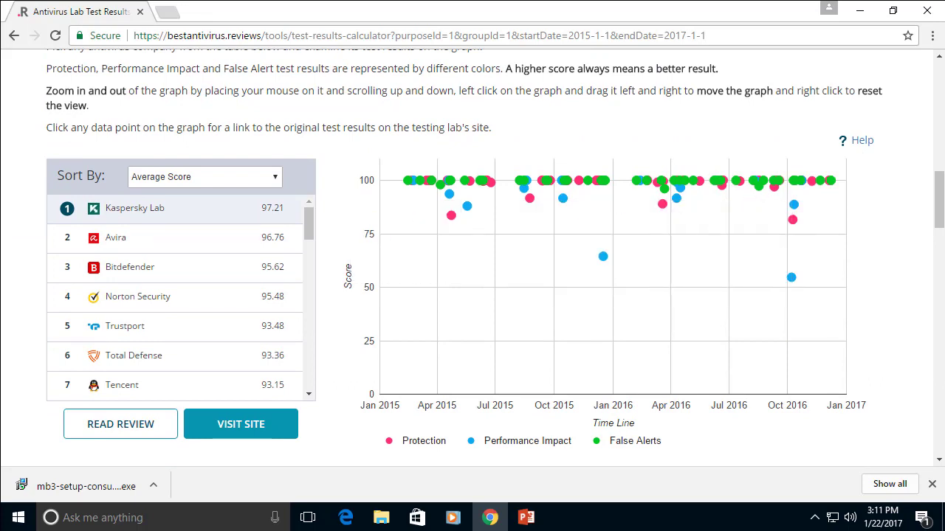
{"action": "left_click", "coordinate": [831, 180]}
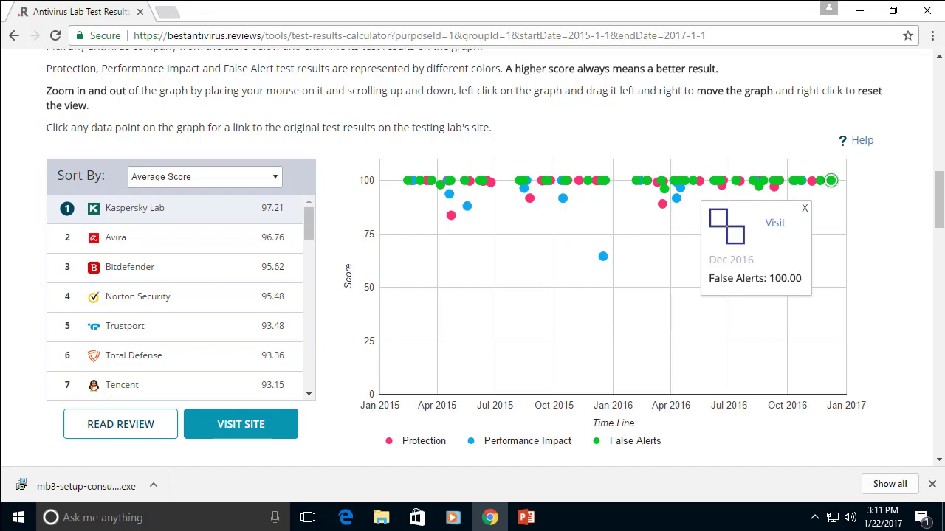